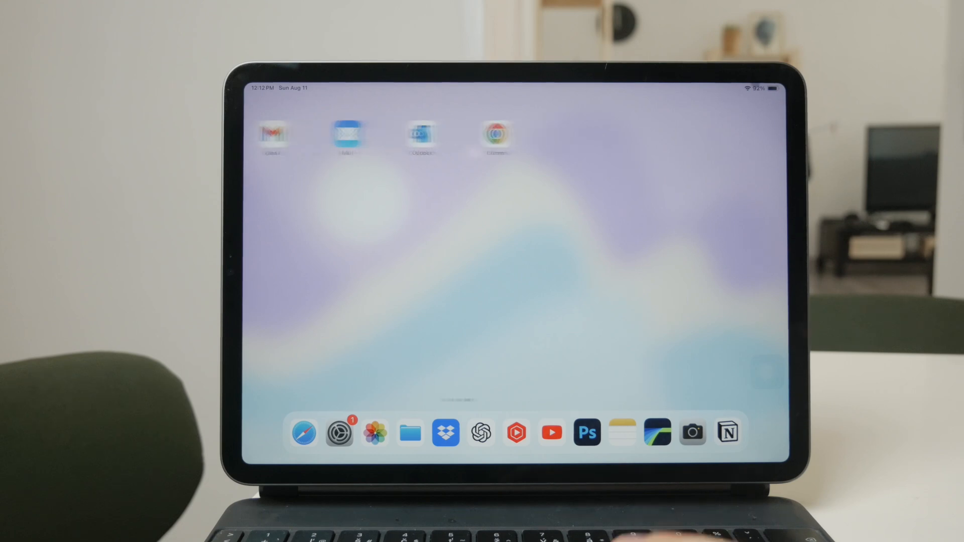
Swipe left through the home screen pages until the categorized App Library appears
scroll("left", 3)
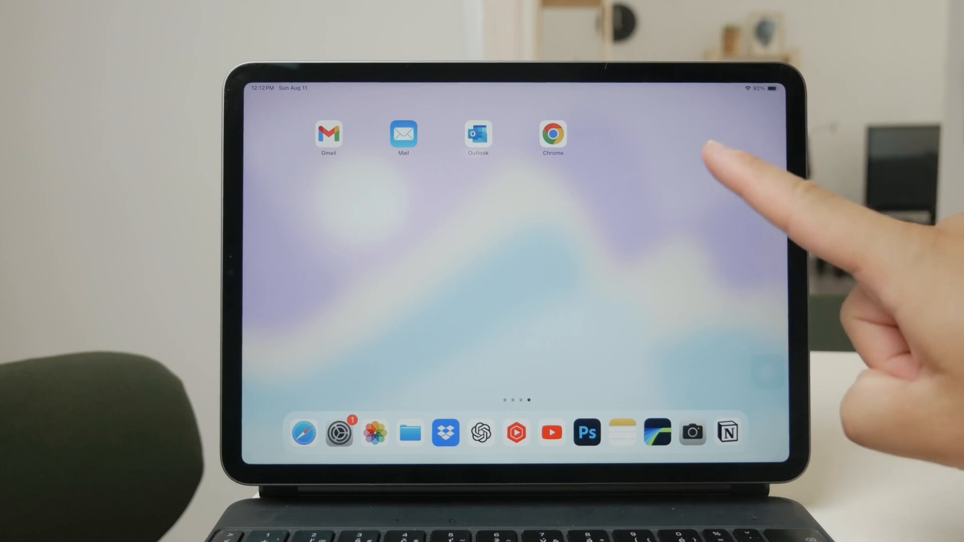
scroll("left", 3)
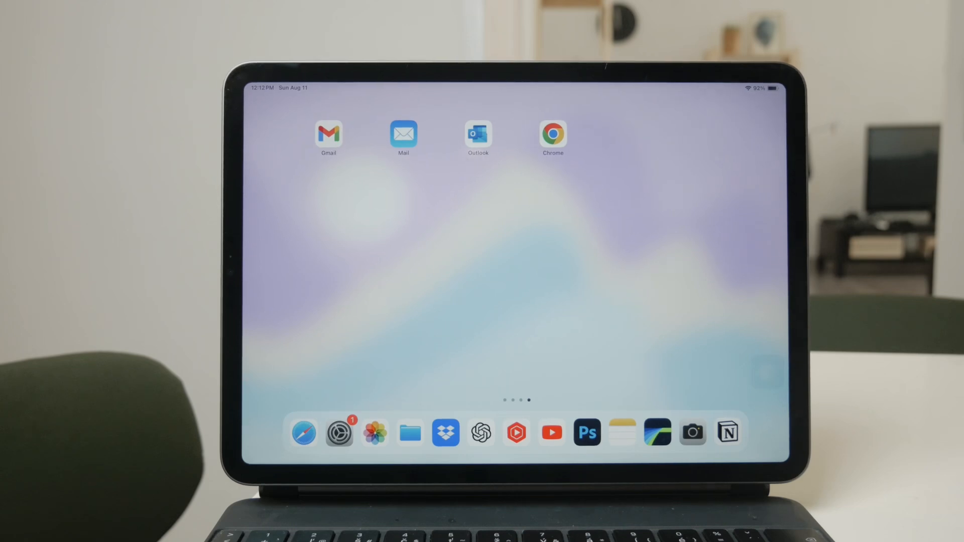
scroll("left", 3)
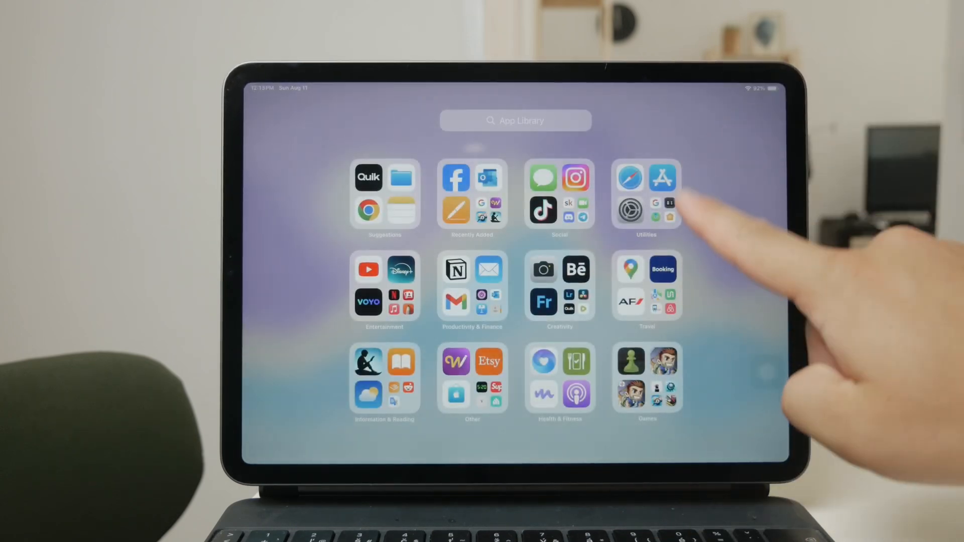
Enter 'Ca' and 'Lum' as searches to reach the App Store search page with Canon suggestions
type("Ca")
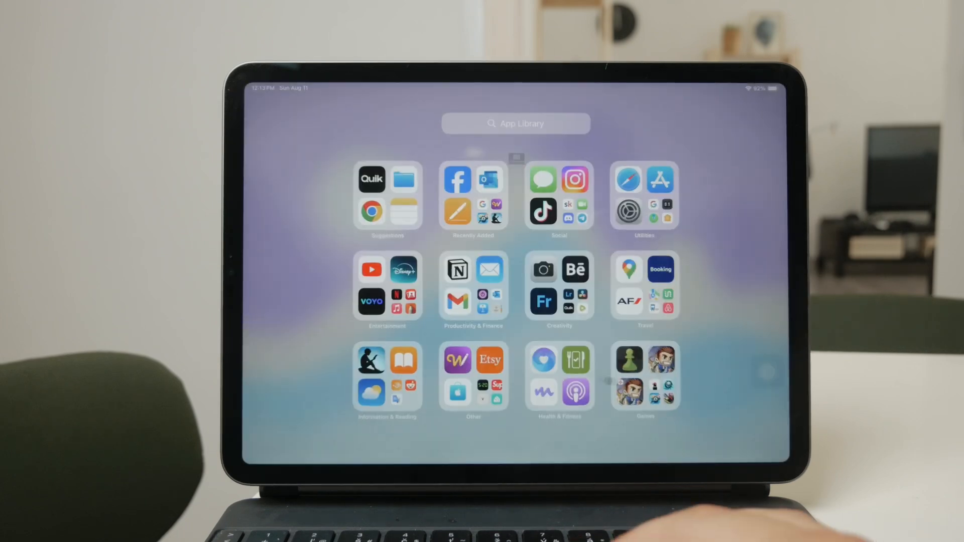
type("Lum")
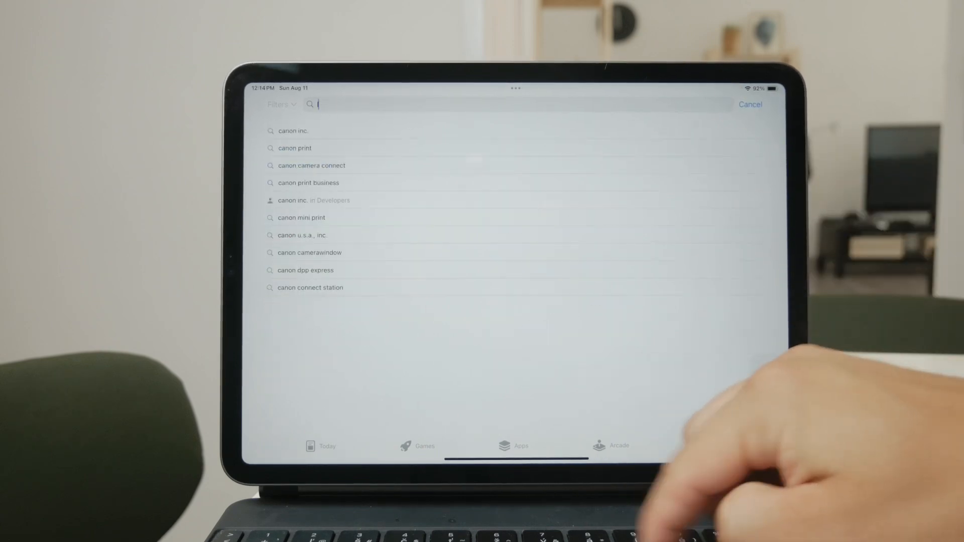
Enter 'luma fu' in the App Store search field, then leave for the home screen
type("luma fu")
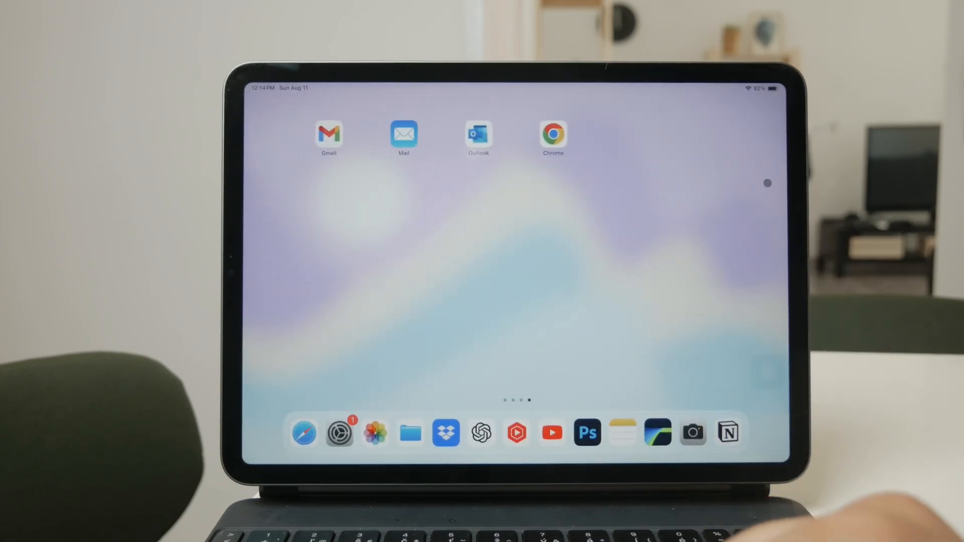
mouse_move(593, 286)
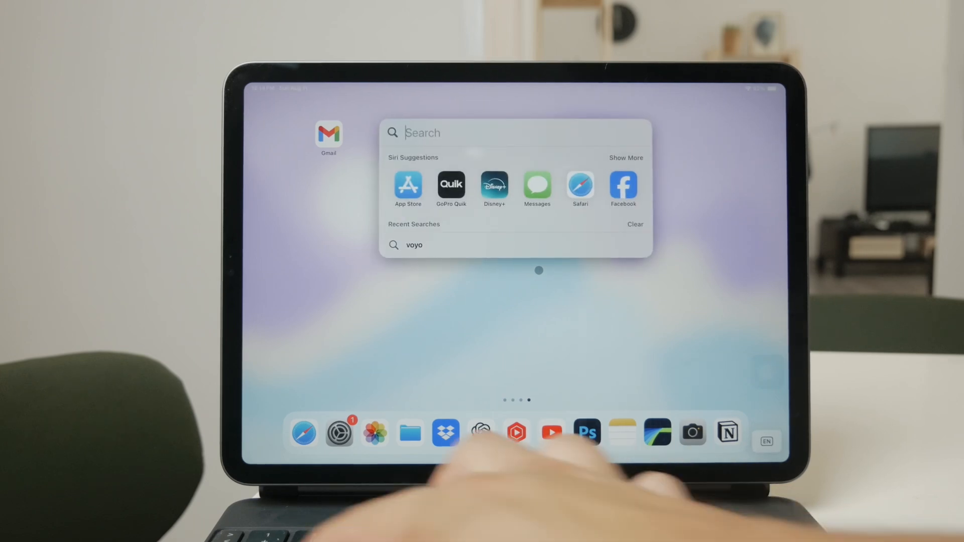
Search 'apple Store' and open the Apple Store website result in Safari
type("apple Store")
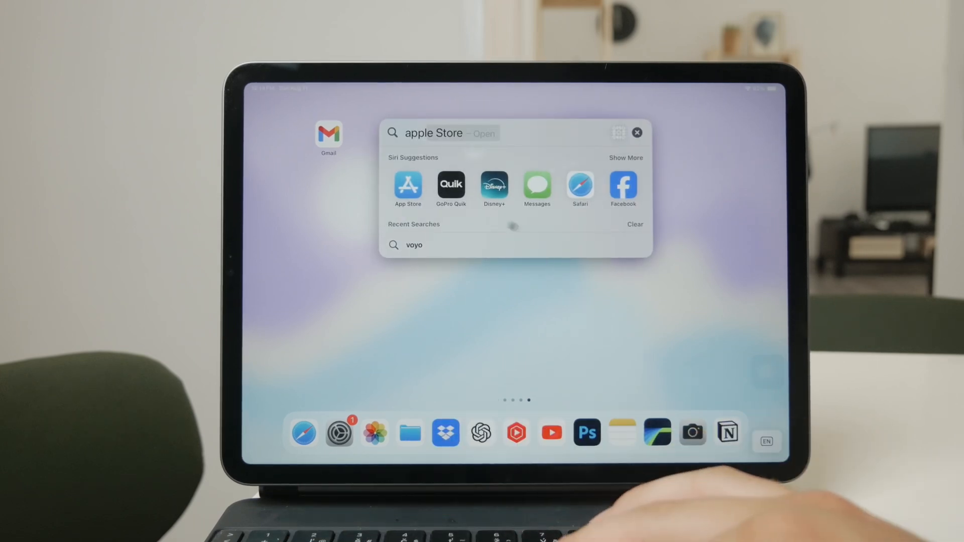
left_click(407, 186)
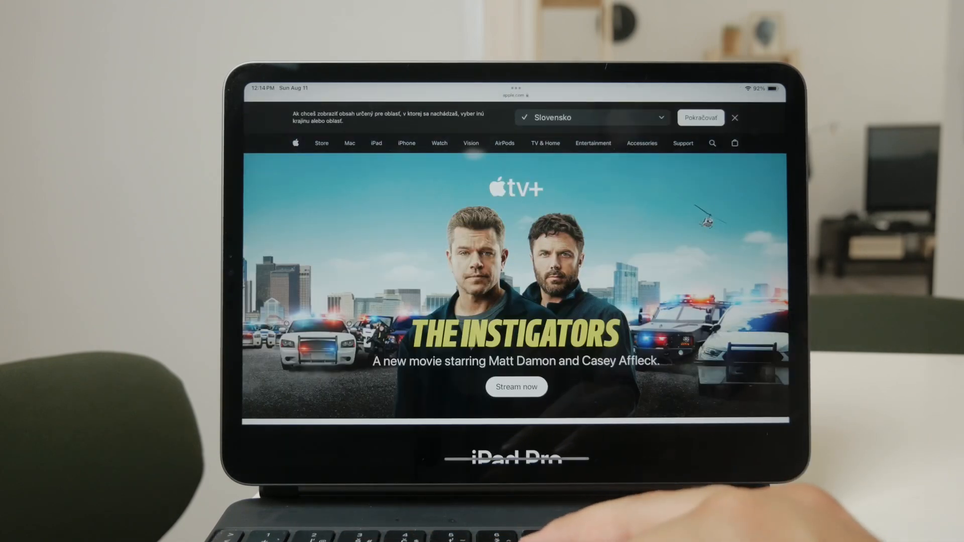
Dismiss apple.com's region notice and go to the iPad Pro page via the iPad menu
left_click(735, 118)
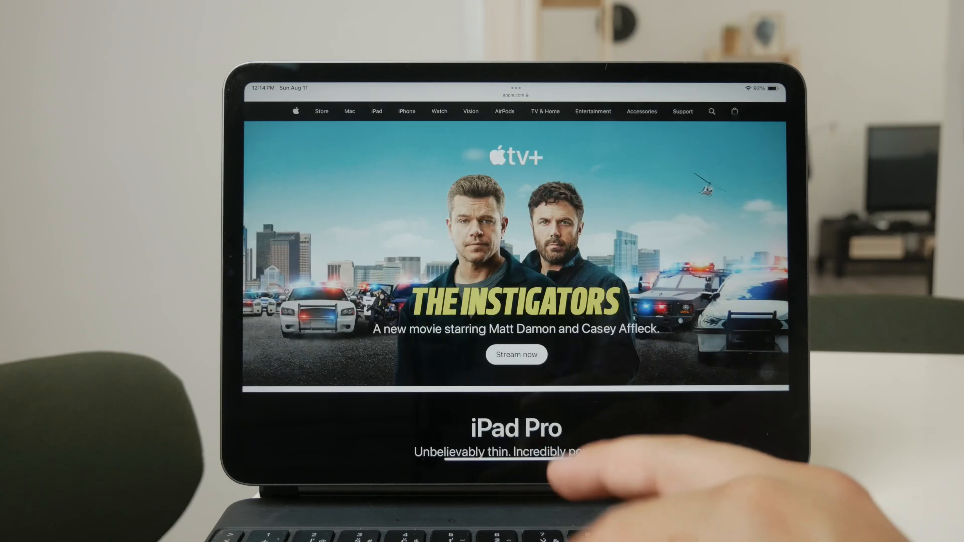
left_click(375, 111)
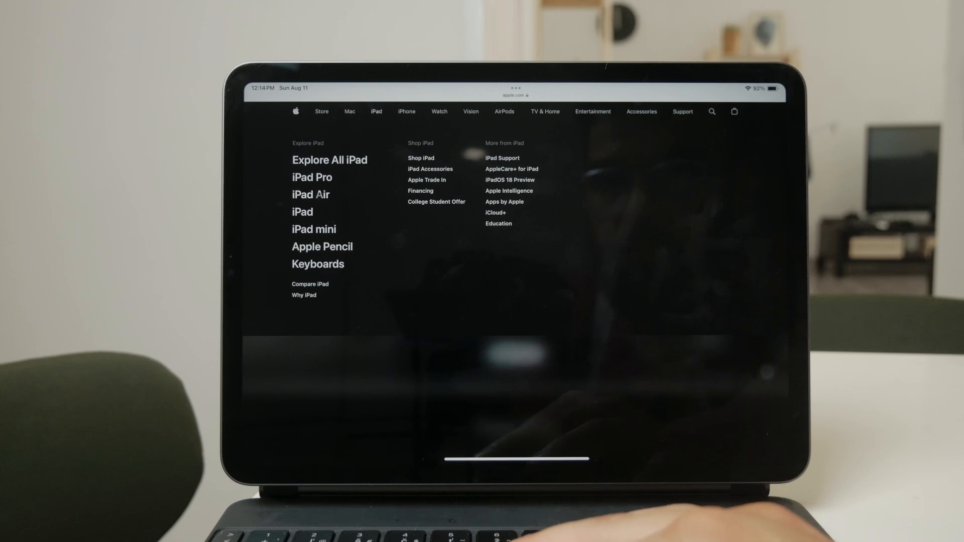
left_click(312, 178)
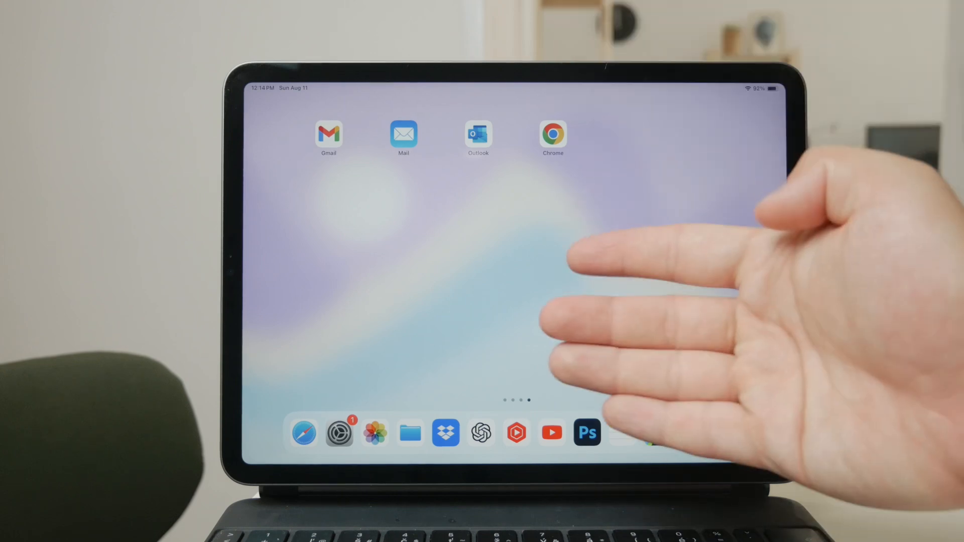
Swipe through home screen pages, then return to Safari on the iPad Pro page
scroll("left", 3)
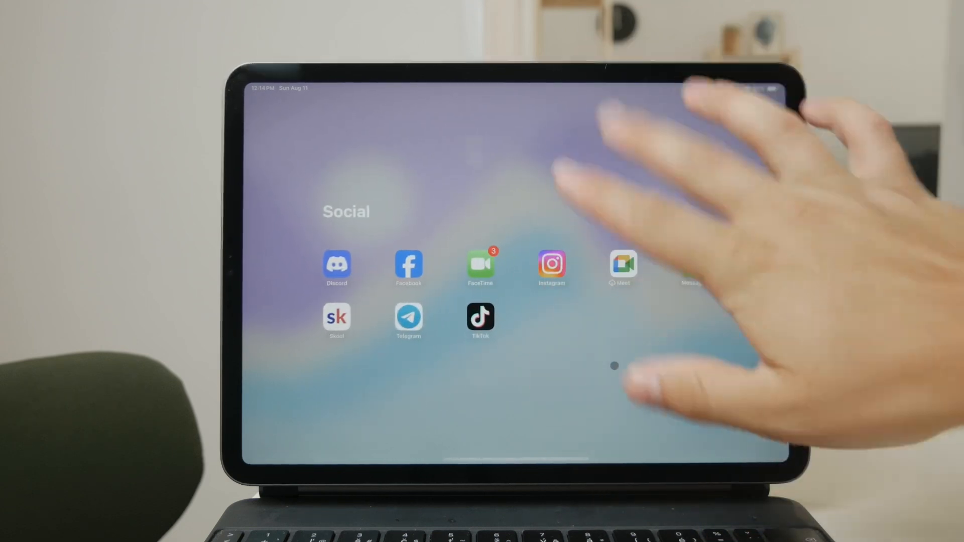
scroll("left", 3)
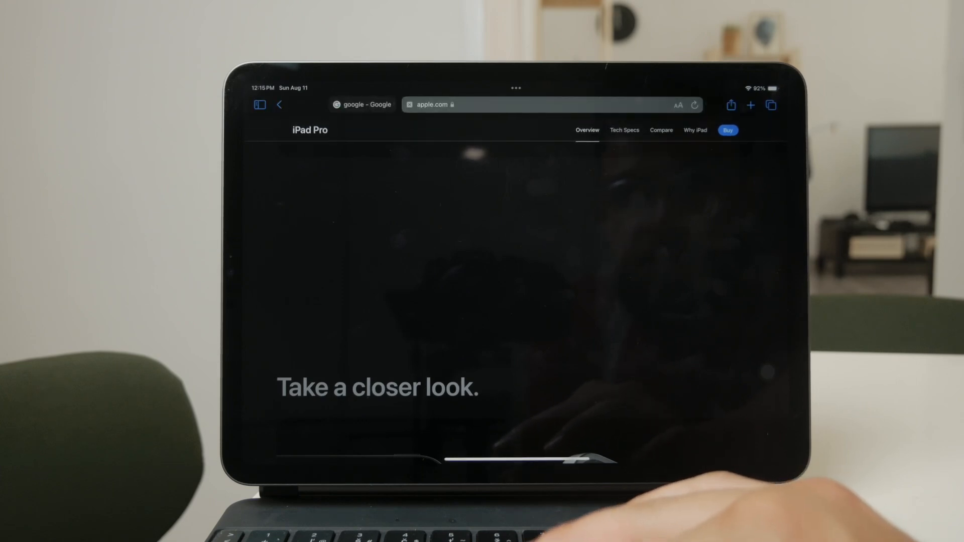
Search Google for 'macbook air m1', switch to Images, and scroll the results
left_click(550, 104)
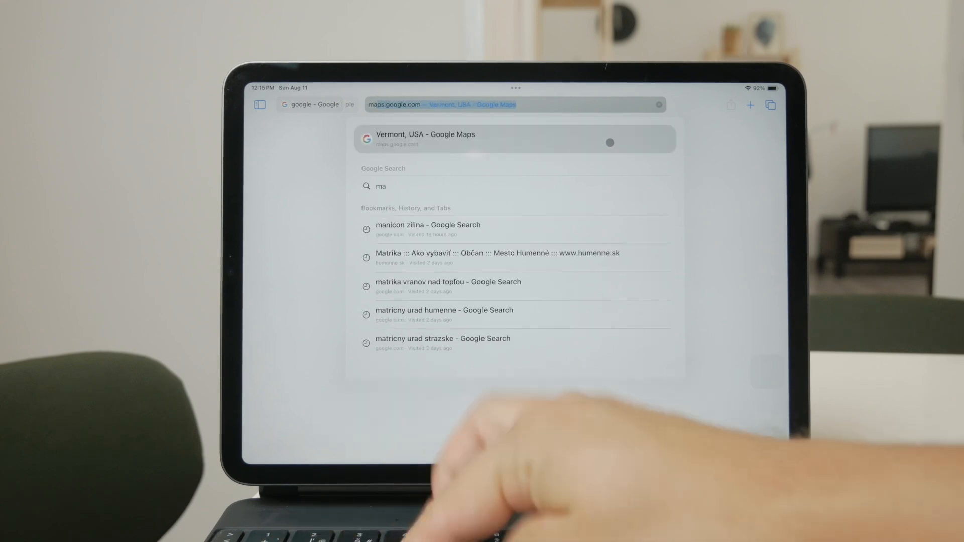
type("macbook a")
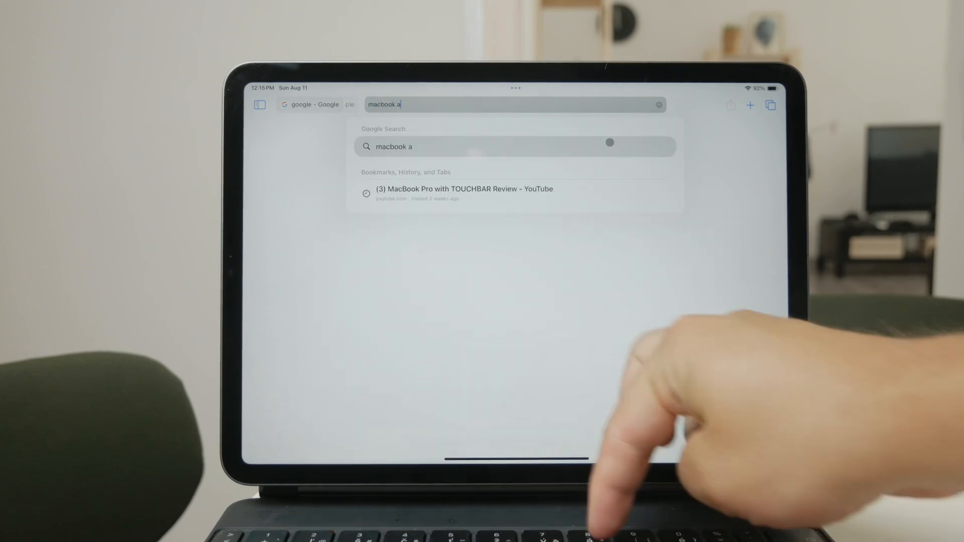
type("ir")
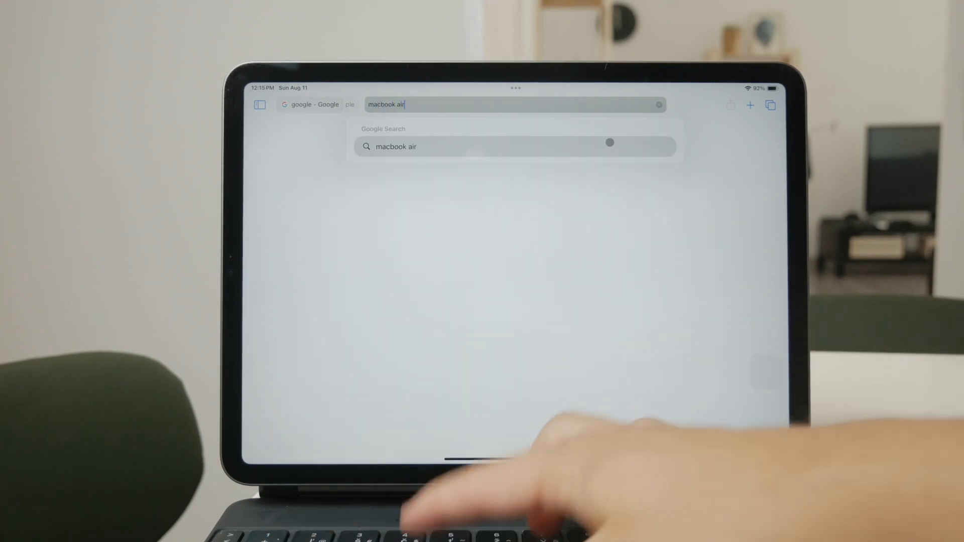
key("Enter")
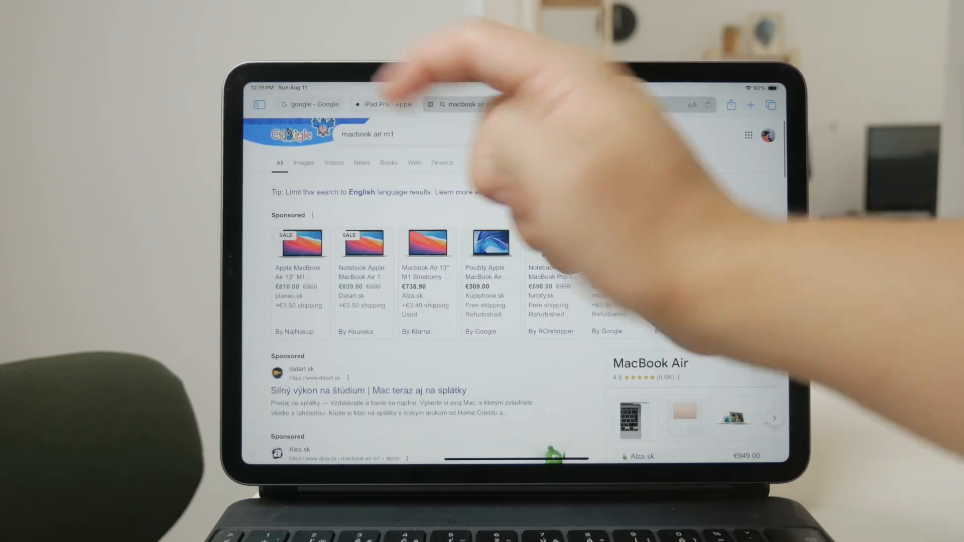
left_click(304, 163)
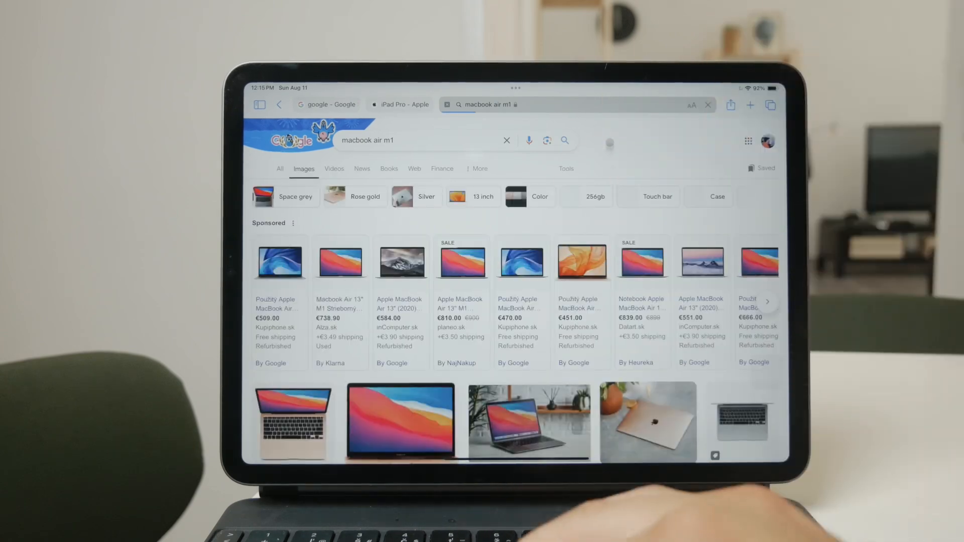
scroll("down", 3)
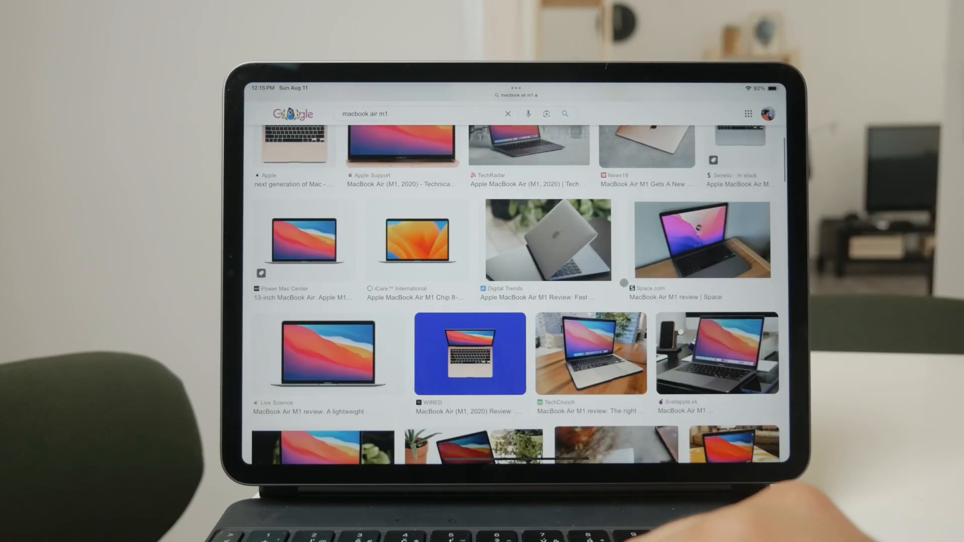